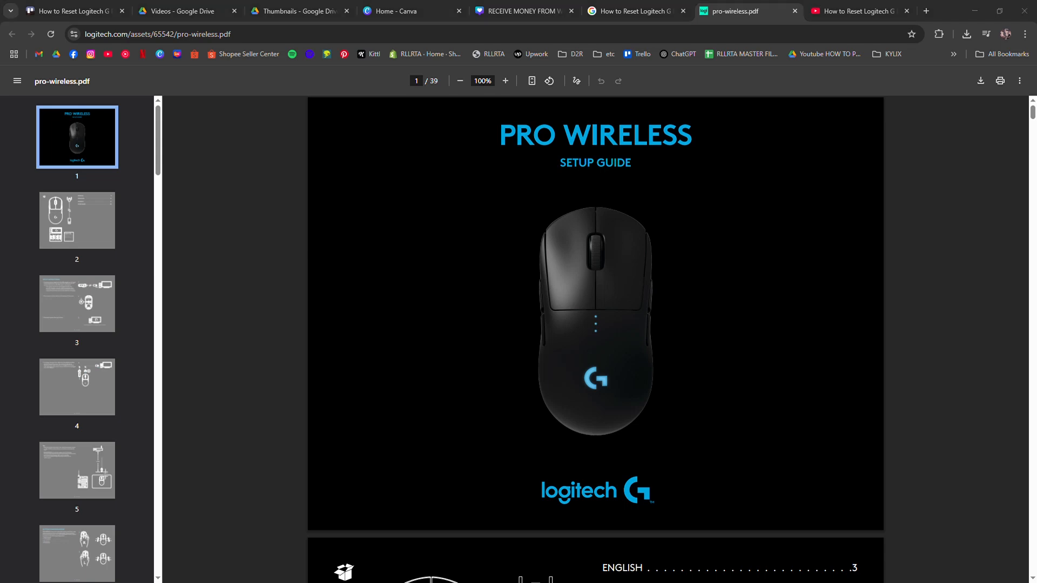
mouse_move(266, 267)
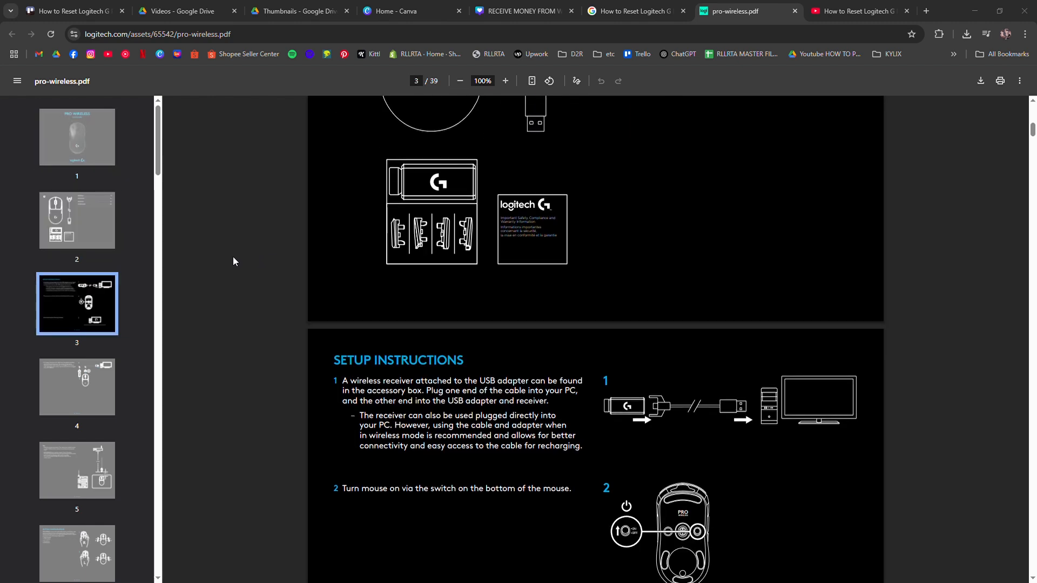
Scroll the PRO Wireless setup guide from the cover down to page 3's setup instructions
scroll(down, 3)
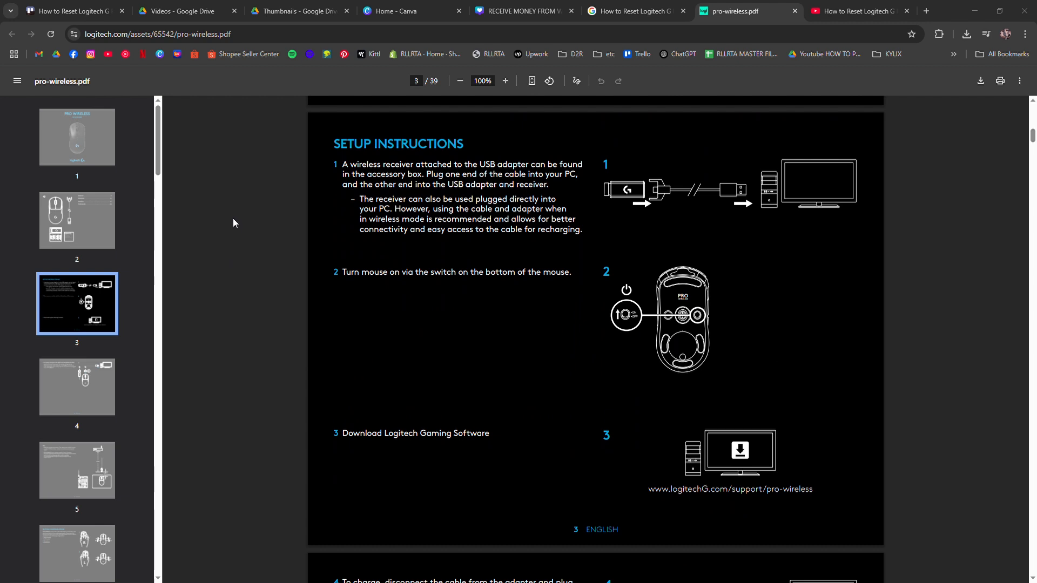
scroll(down, 3)
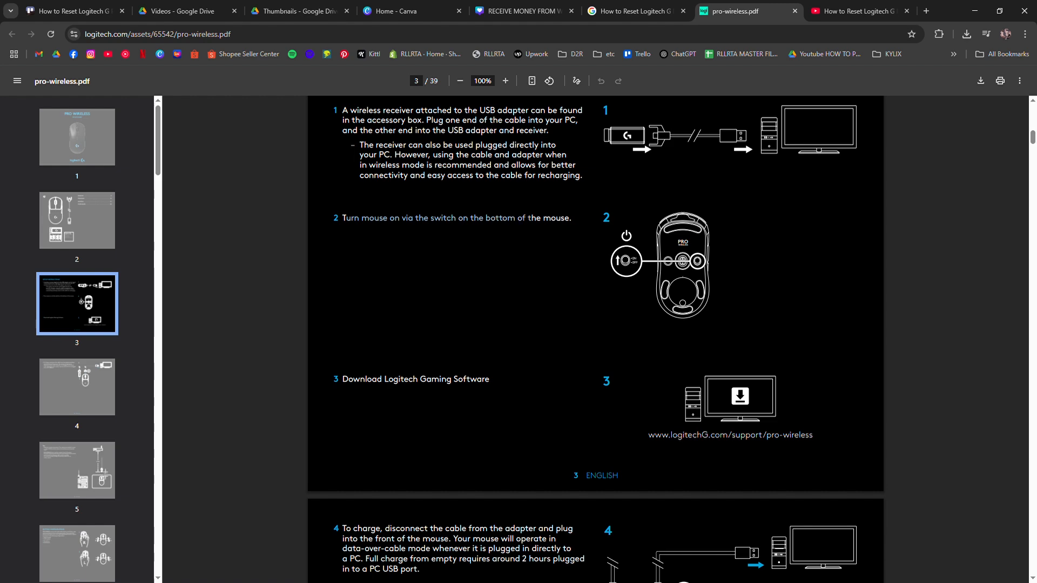
Inspect the on/off switch diagram up close, then continue to page 5's wireless range tips
click(504, 80)
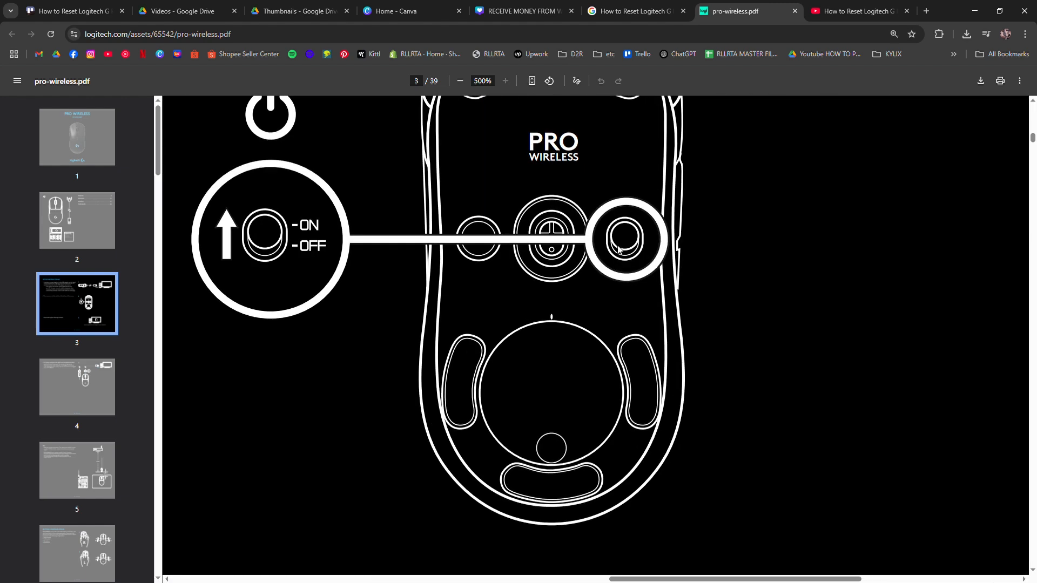
click(459, 80)
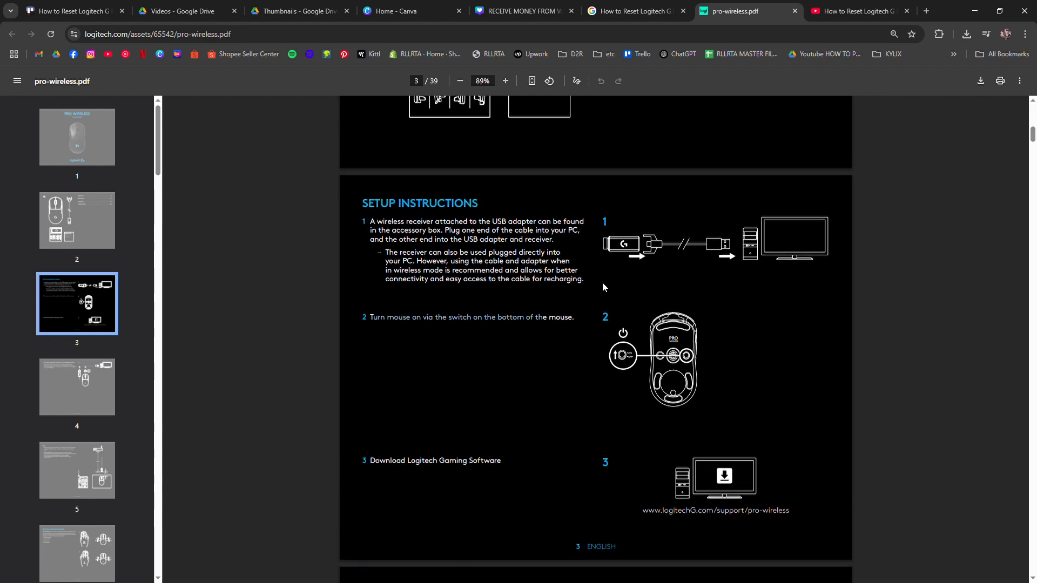
scroll(down, 3)
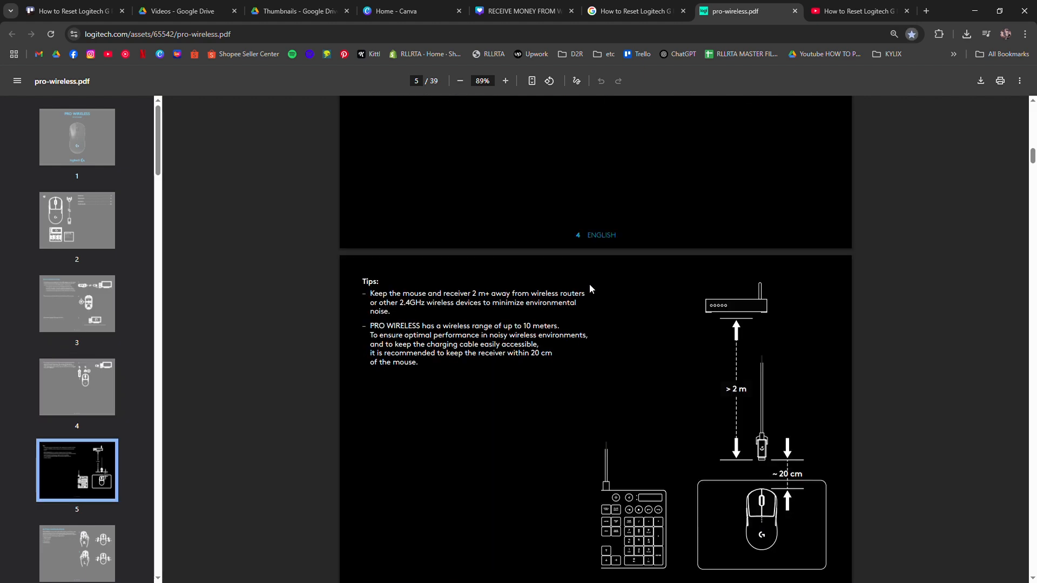
mouse_move(686, 227)
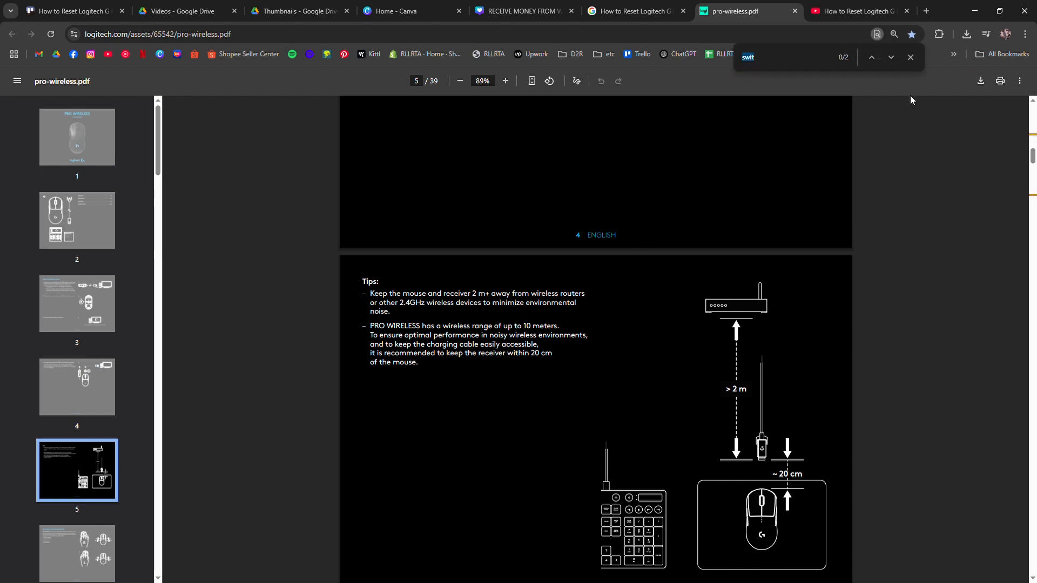
Search the manual for 'dpi' and read through pages 8-10 to the default DPI settings
text(dpi)
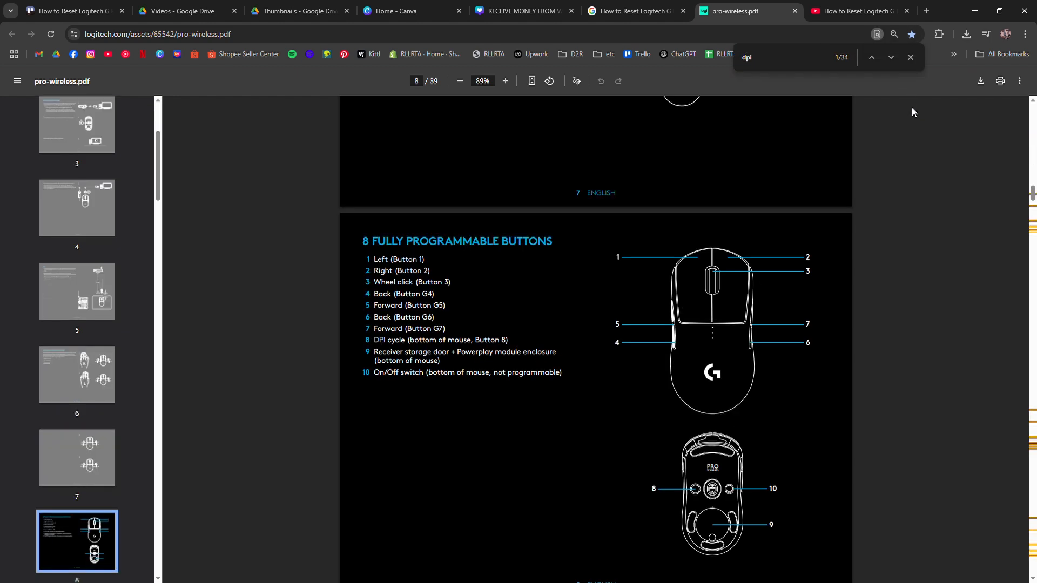
click(505, 81)
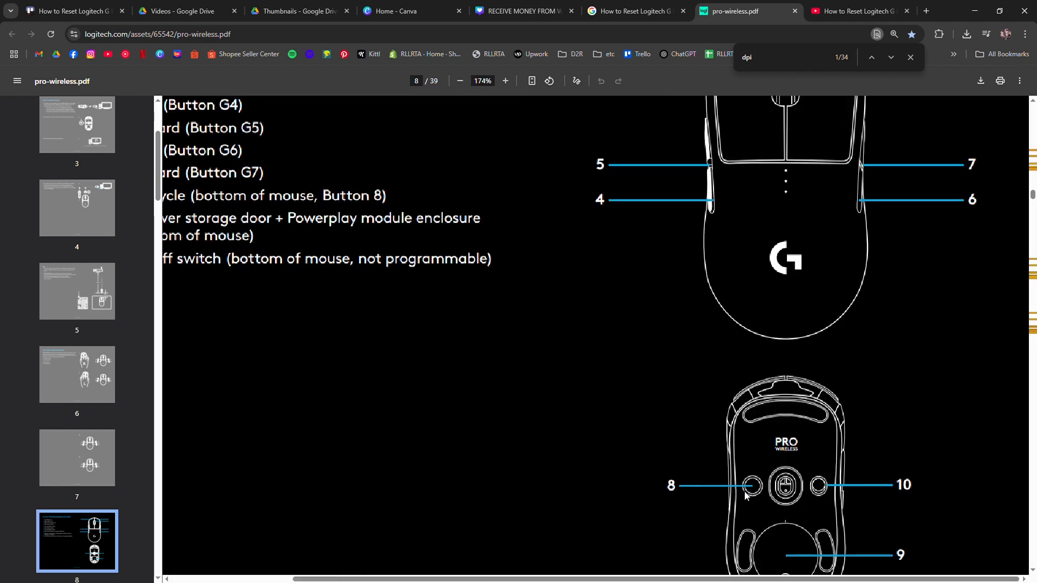
click(504, 80)
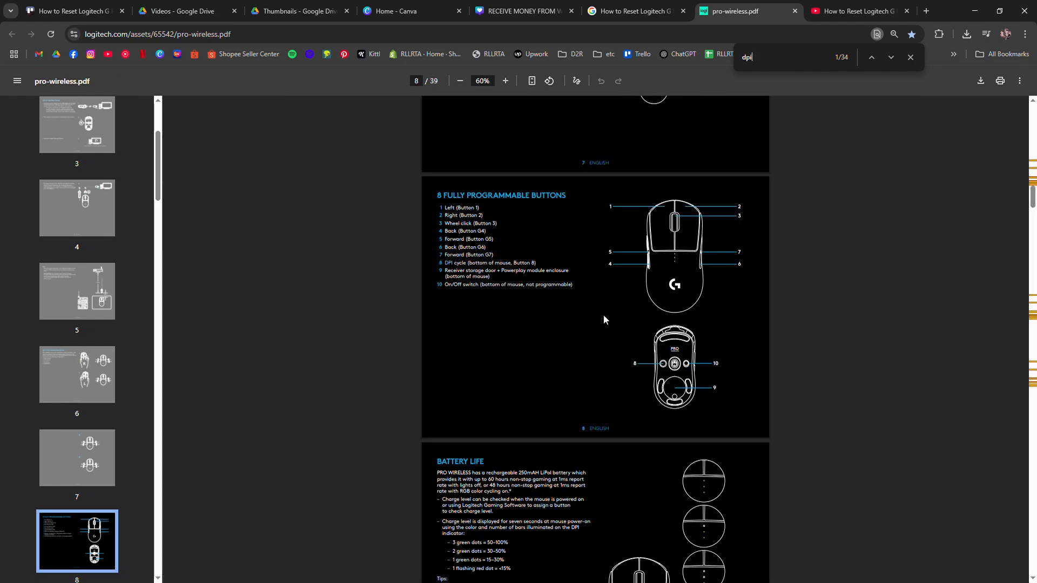
scroll(down, 3)
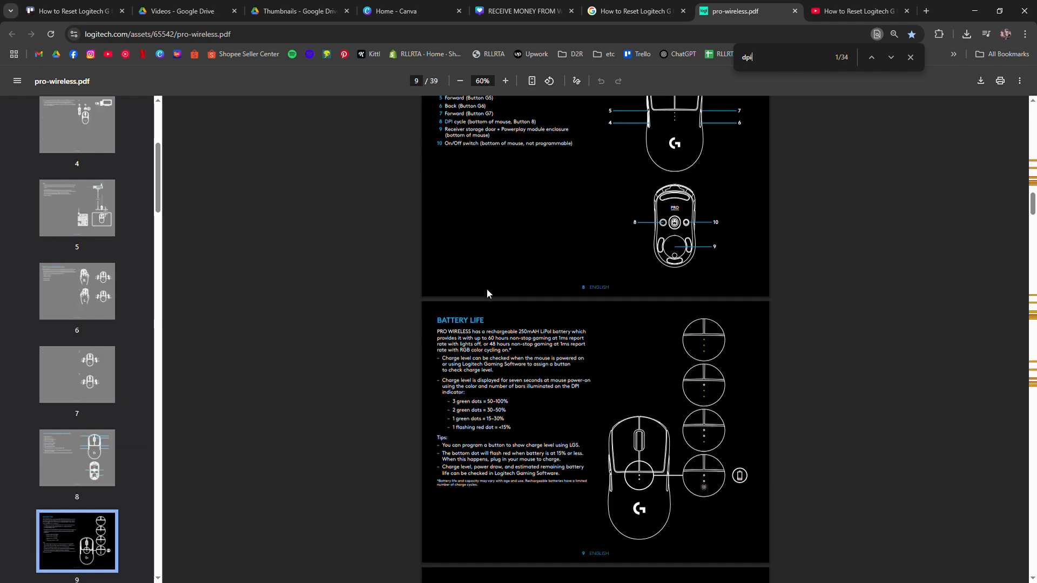
click(505, 81)
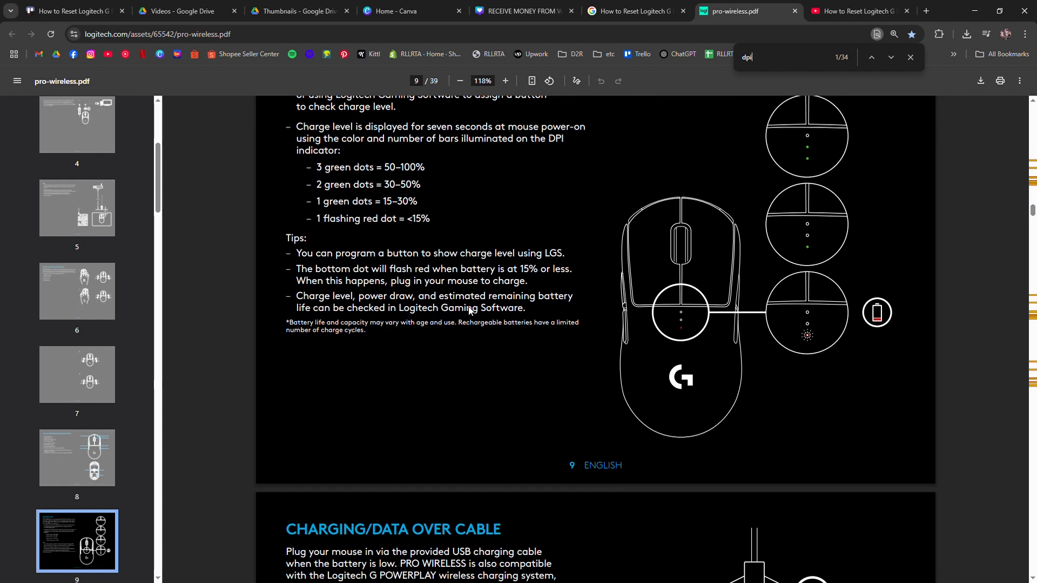
scroll(down, 3)
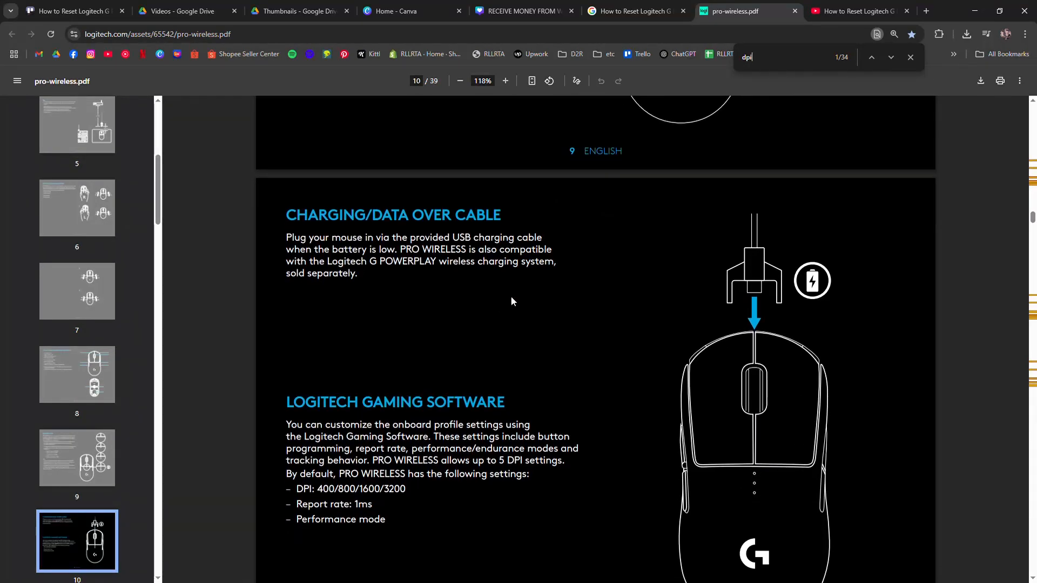
scroll(down, 3)
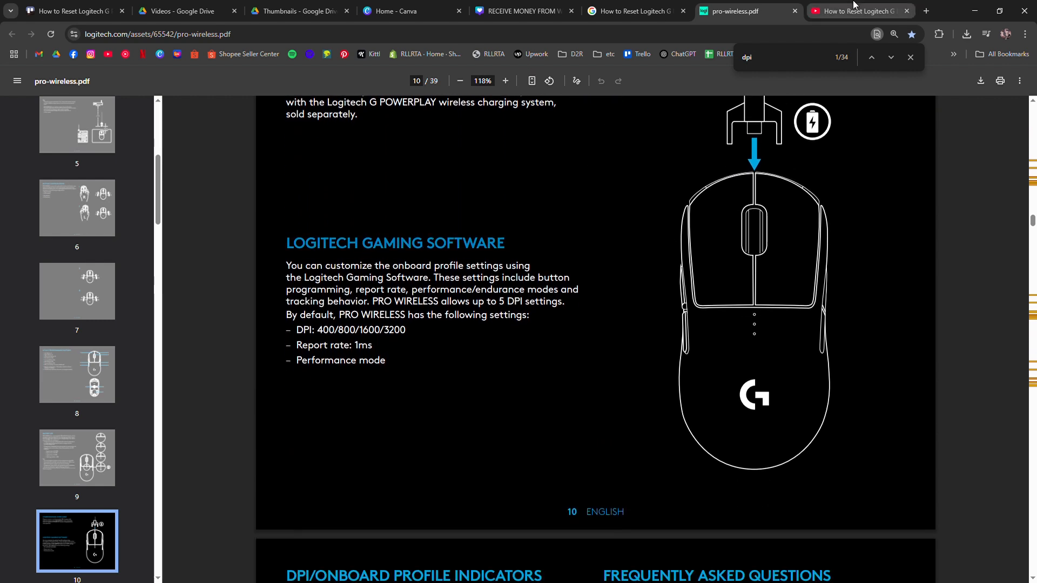
Start a new empty browser tab
click(925, 11)
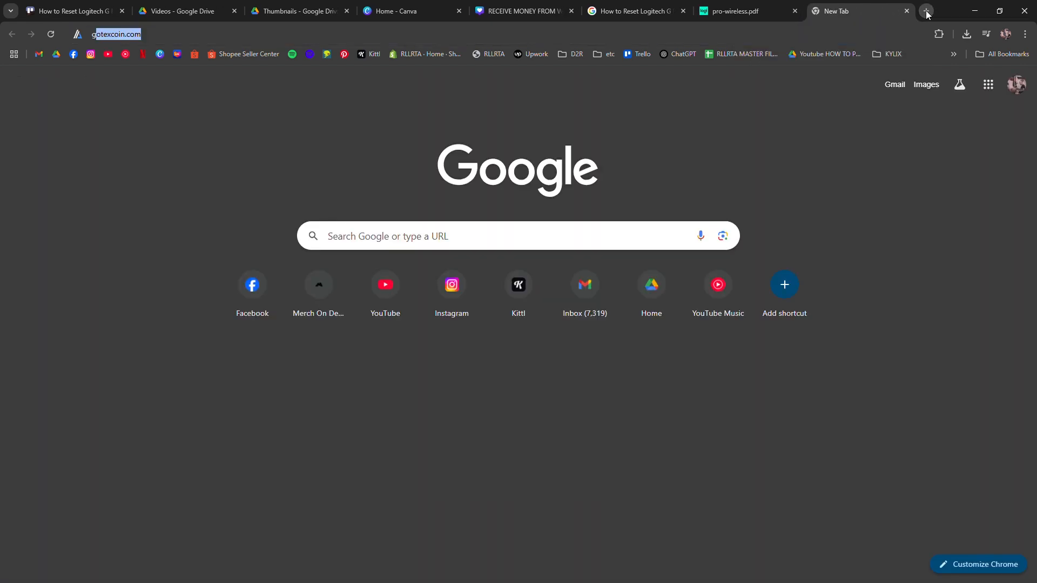
Search Google for 'ghub firmware update' and reach the Logitech G HUB page, dismissing its signup popup
text(ghub firmware update)
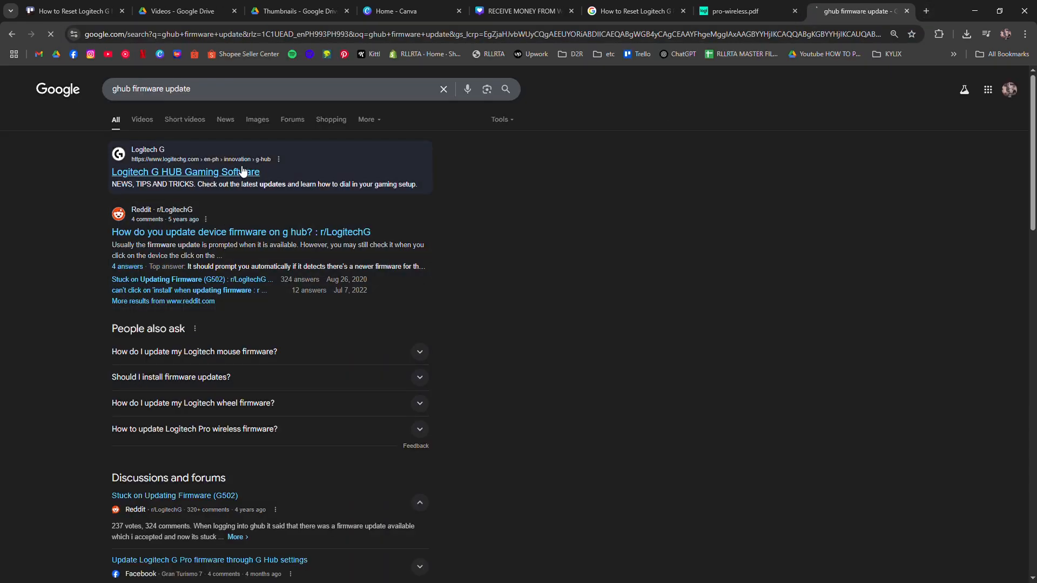
click(185, 172)
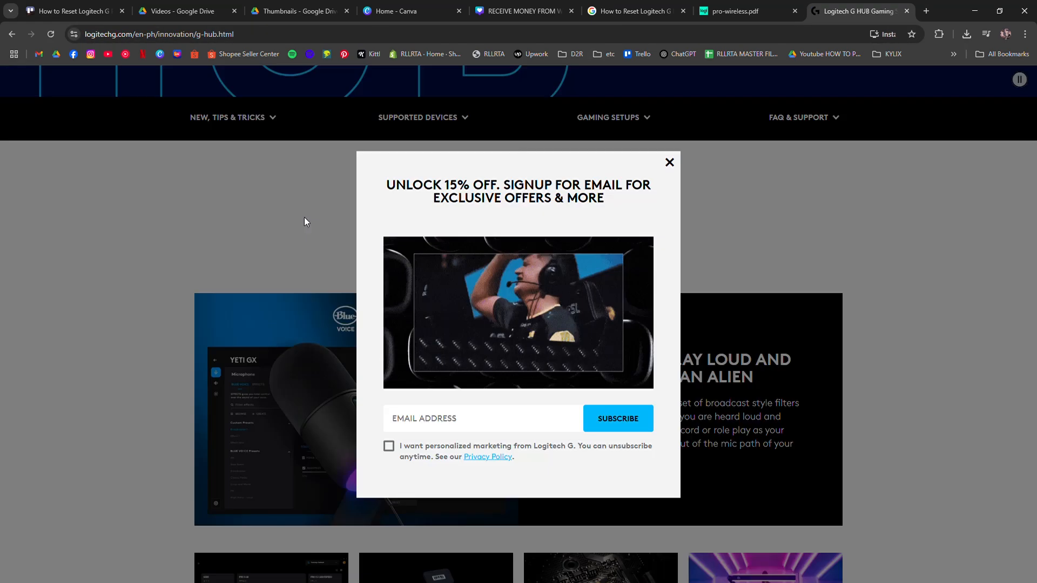
click(669, 162)
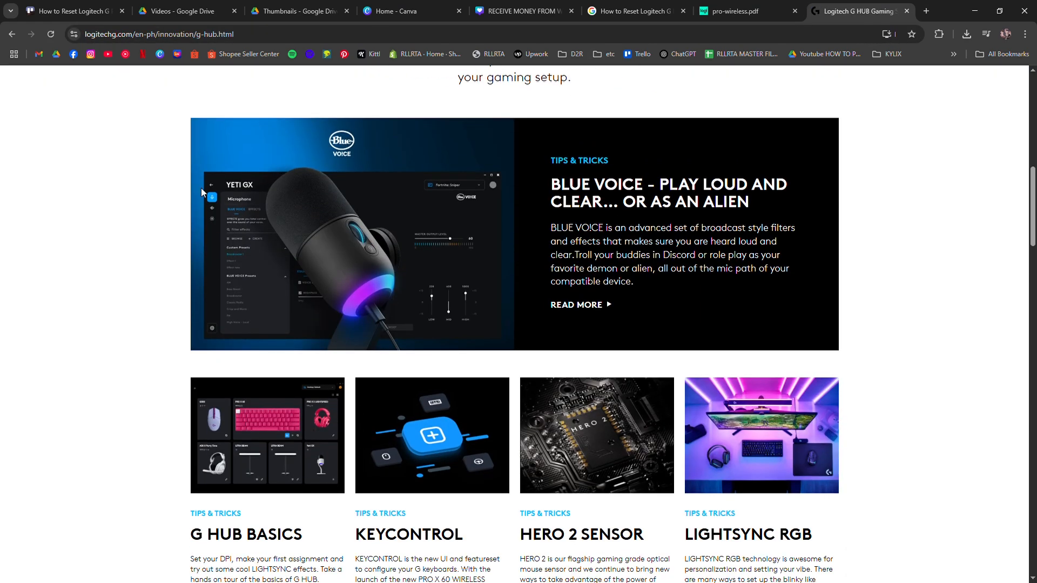